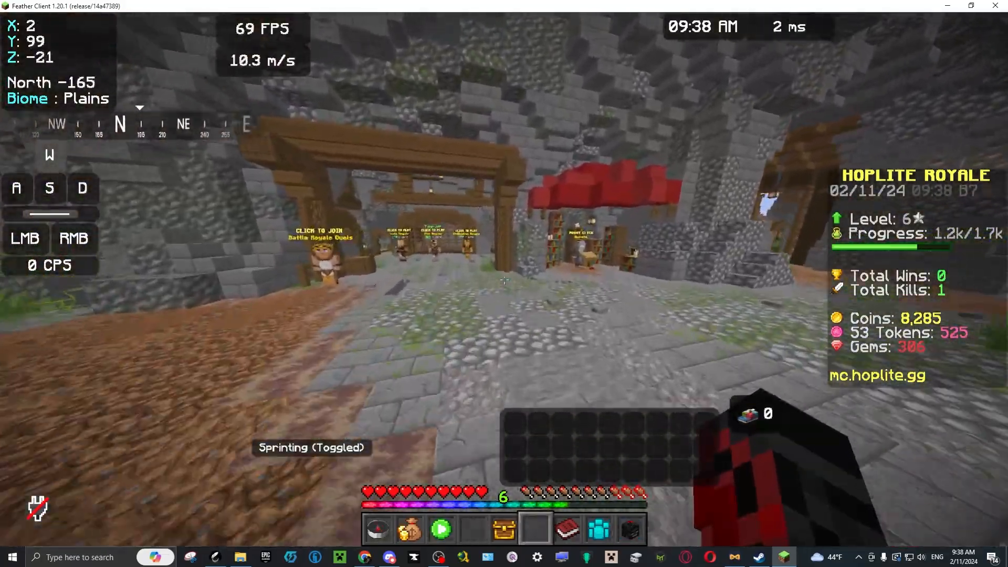
pyautogui.moveTo(504, 279)
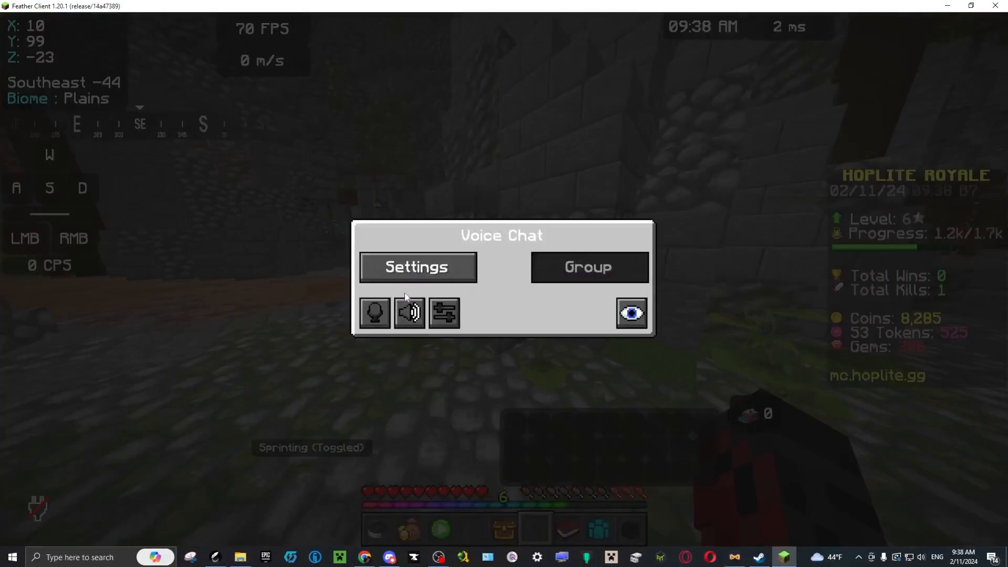
# - Review the Voice Chat settings, then go to Options > Controls > Key Binds
pyautogui.click(418, 267)
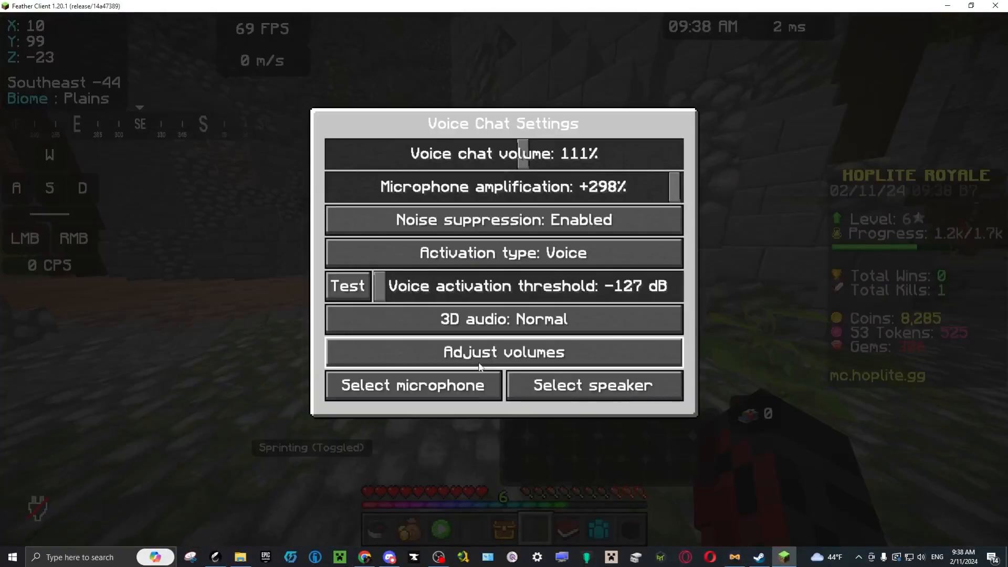
pyautogui.click(348, 286)
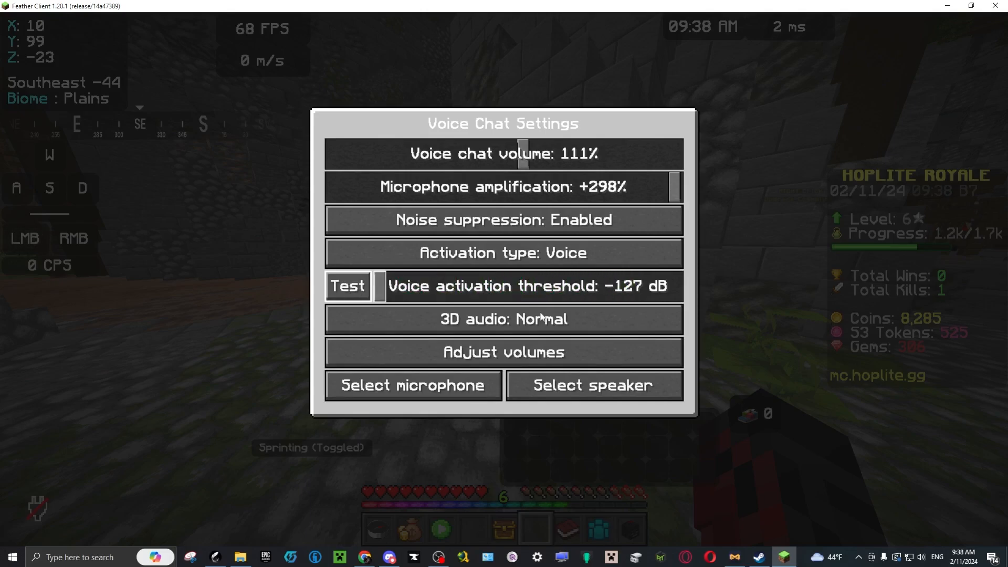
pyautogui.click(413, 385)
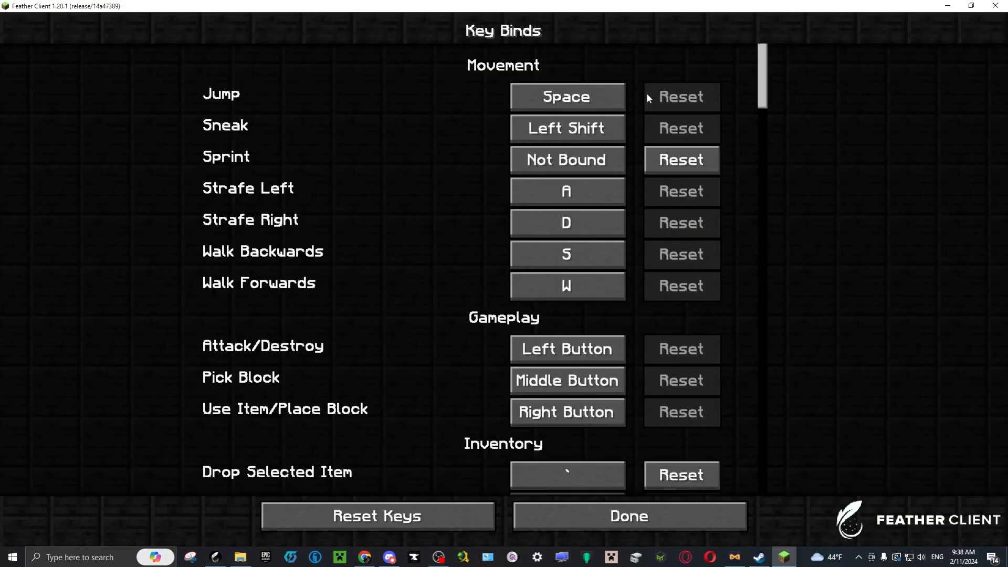
# - Unbind the Push To Talk key under the Voice Chat binds and confirm with Done
pyautogui.scroll(-3)
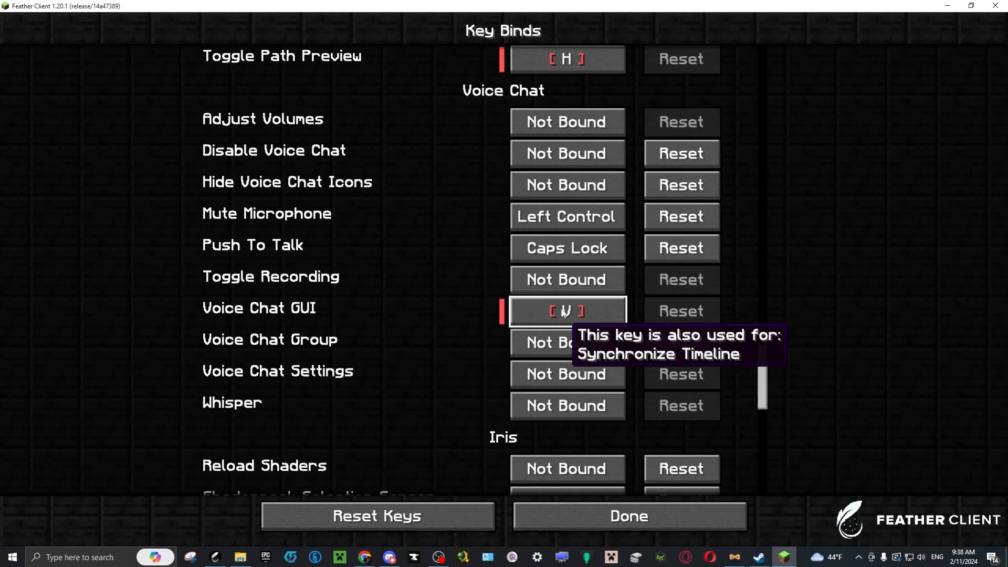
pyautogui.moveTo(407, 247)
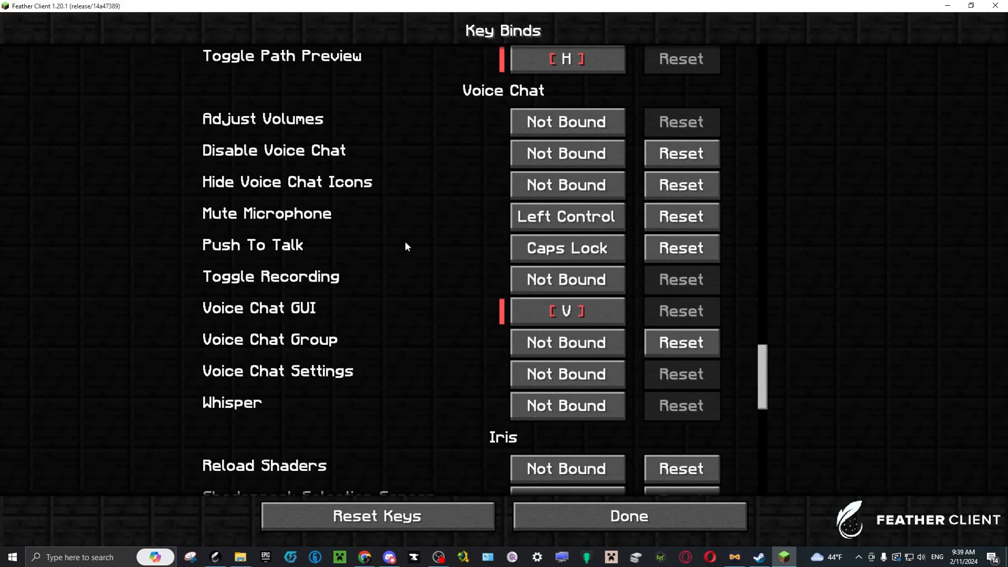
pyautogui.click(568, 248)
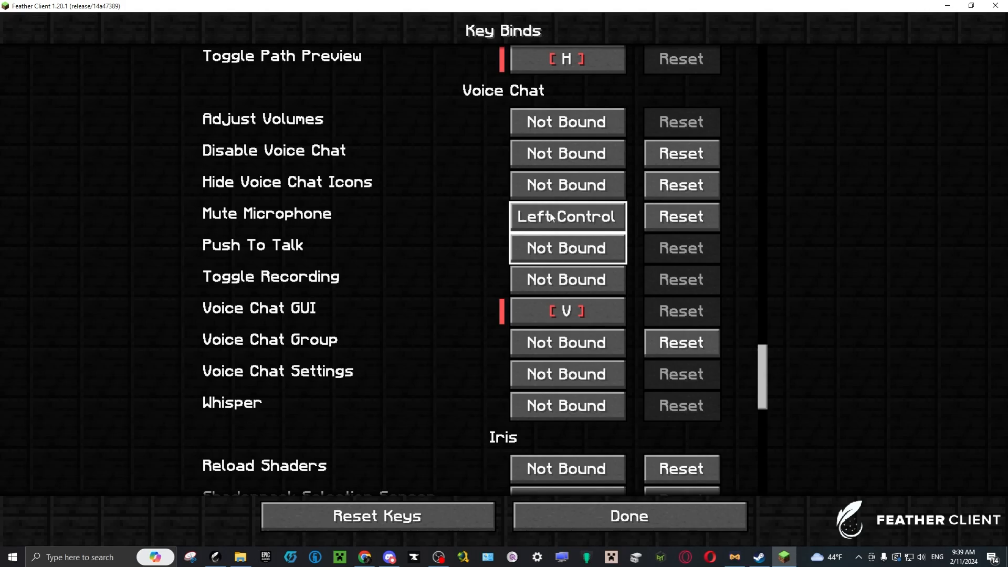
pyautogui.moveTo(559, 313)
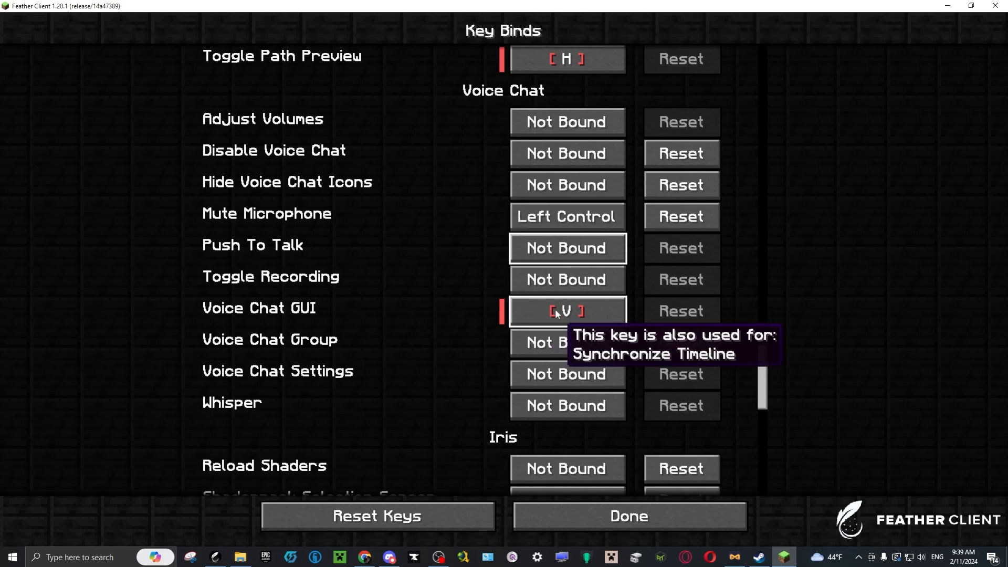
pyautogui.click(629, 516)
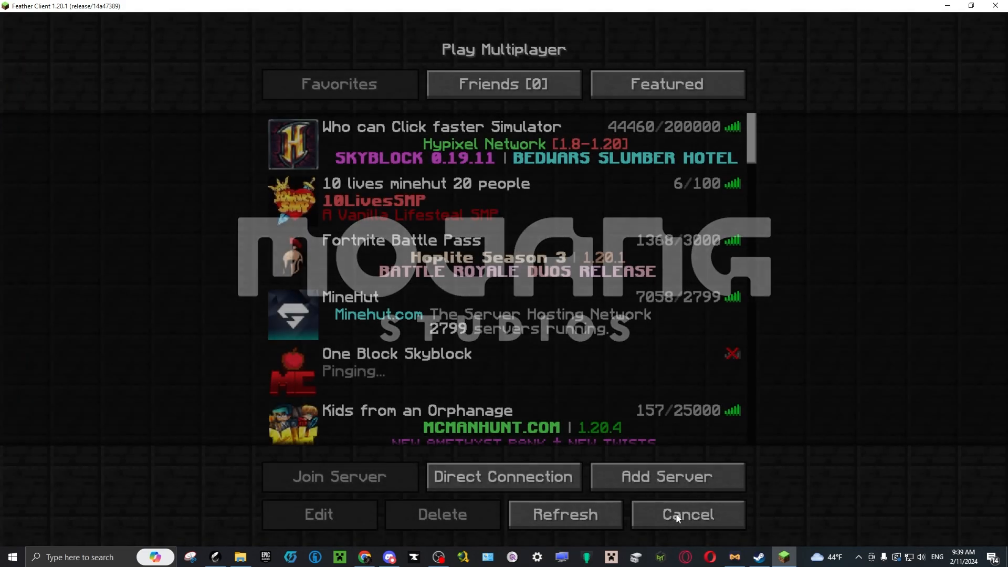
# - Quit the game from the multiplayer screen and bring the Feather launcher back up
pyautogui.click(688, 515)
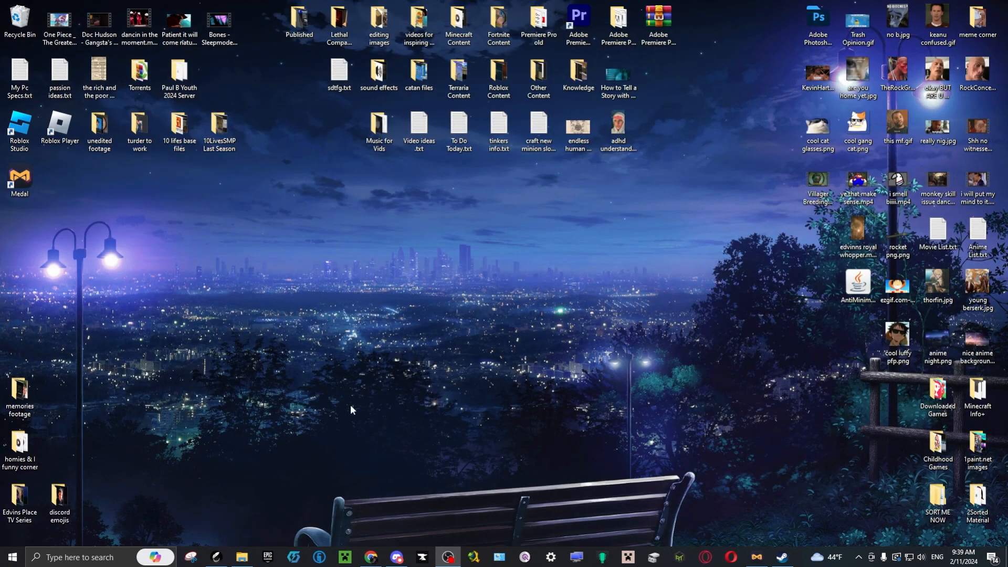
pyautogui.click(216, 557)
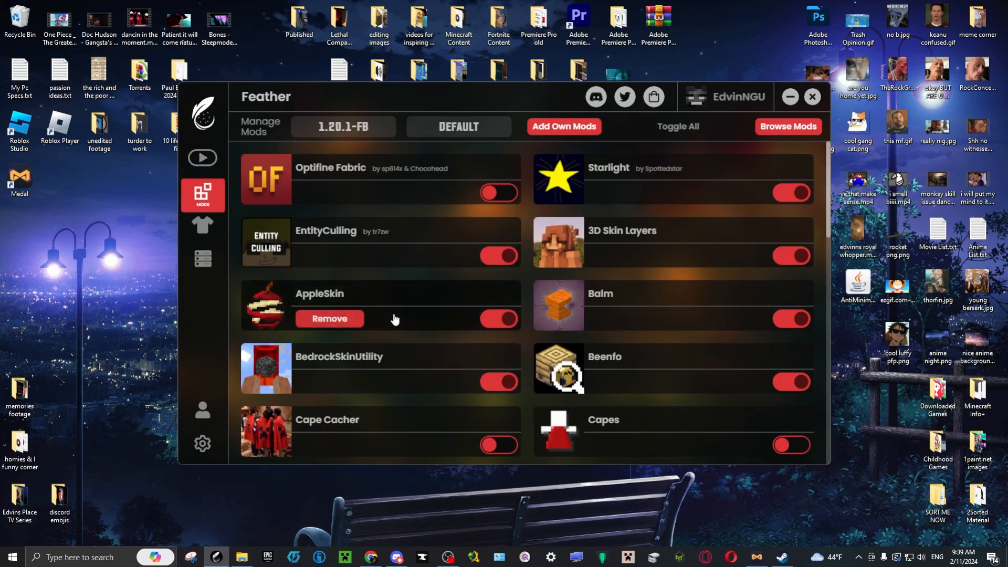
# - Pick an older Simple Voice Chat build for 1.20.1-FB, then return to the Play page
pyautogui.scroll(-3)
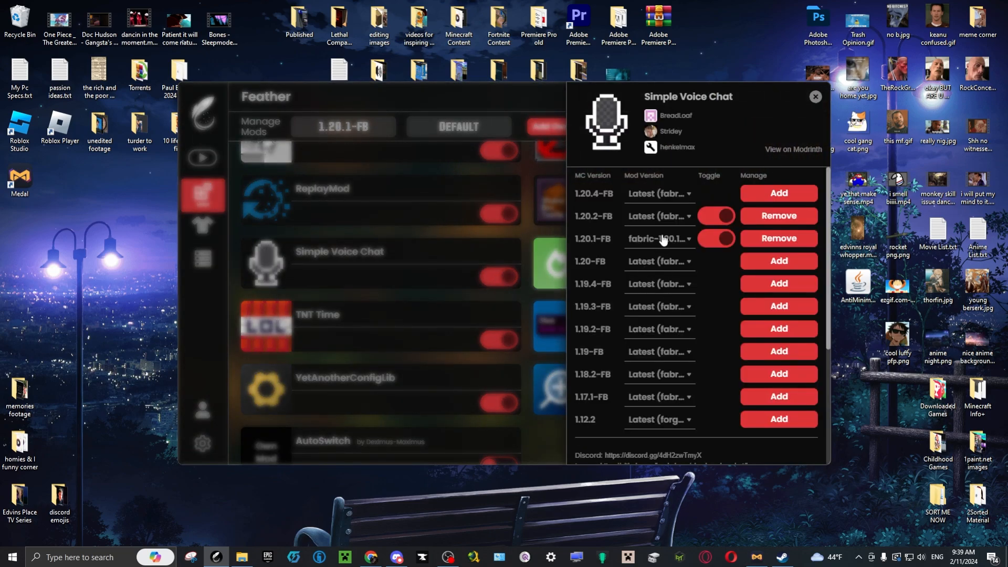
pyautogui.click(659, 238)
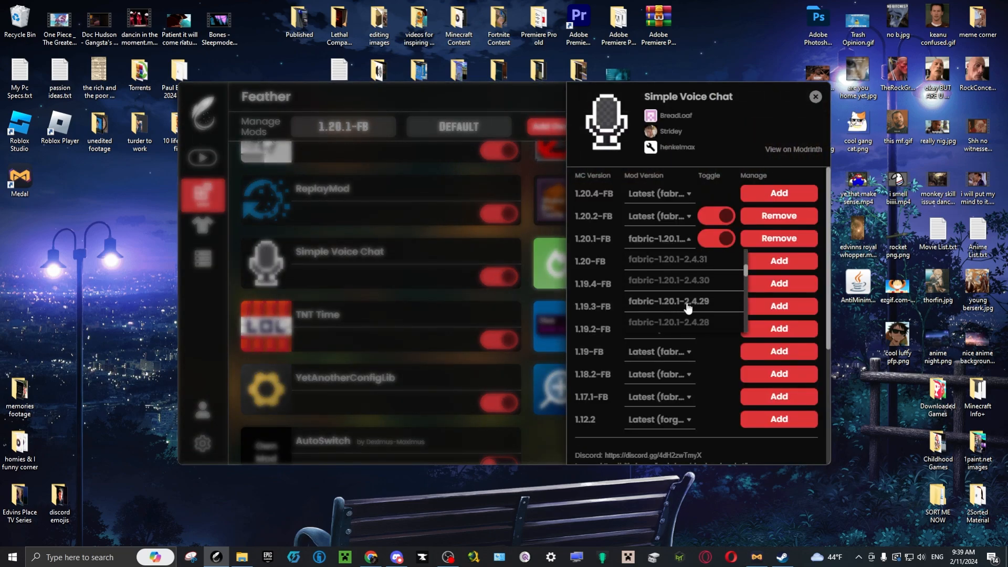
pyautogui.scroll(-3)
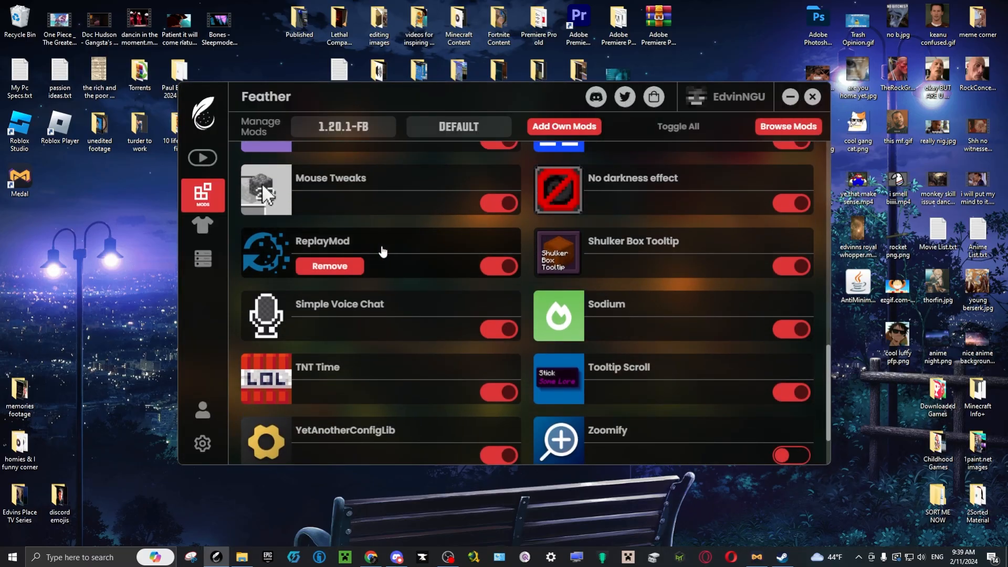
pyautogui.click(203, 162)
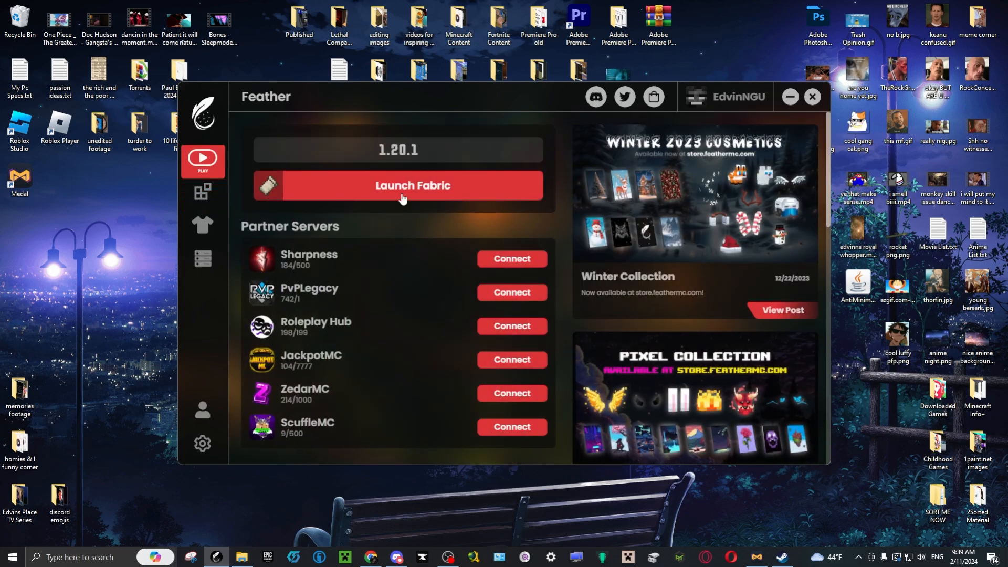
# - Launch Fabric 1.20.1 from the Play page
pyautogui.click(399, 185)
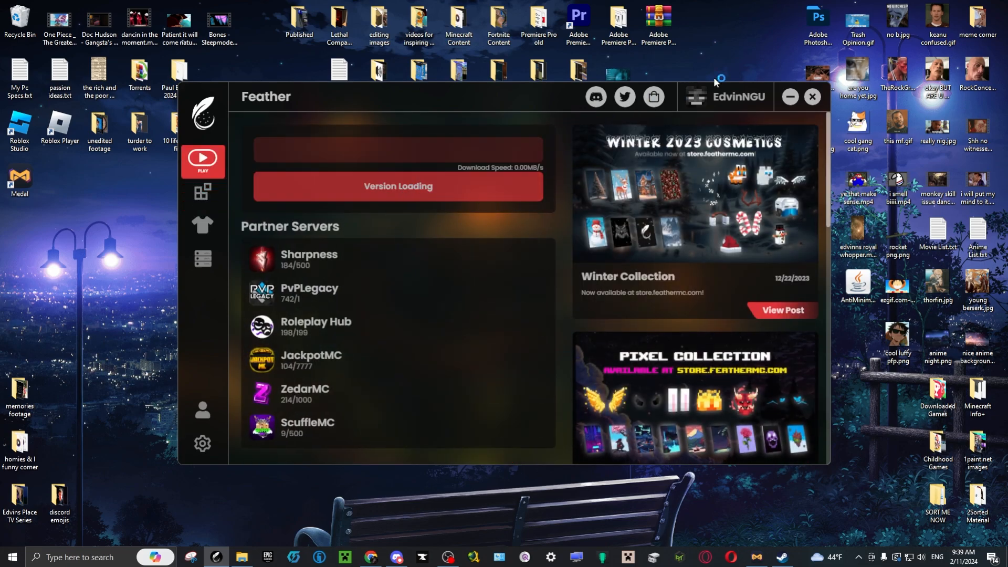
pyautogui.moveTo(496, 276)
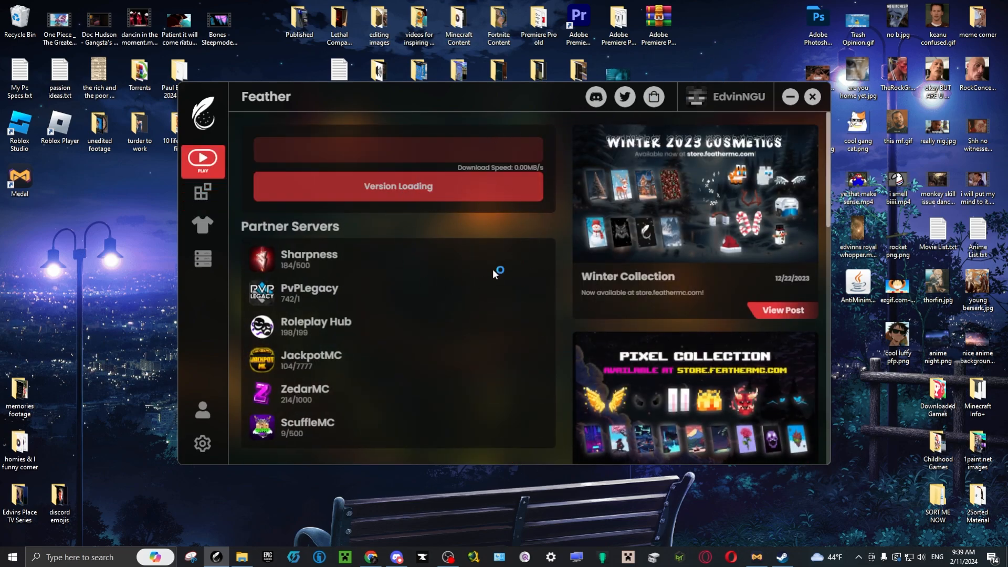
pyautogui.moveTo(558, 230)
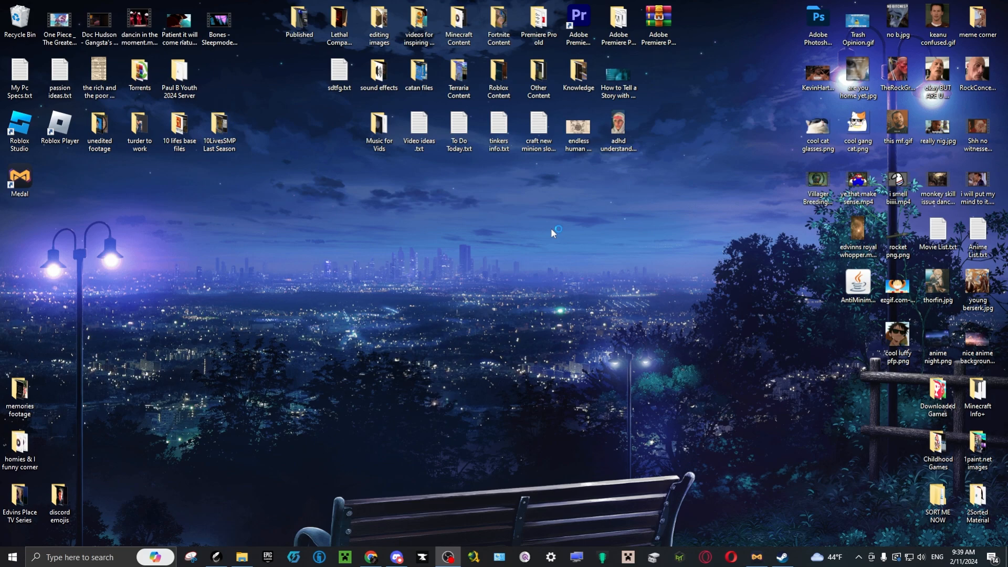
pyautogui.moveTo(552, 233)
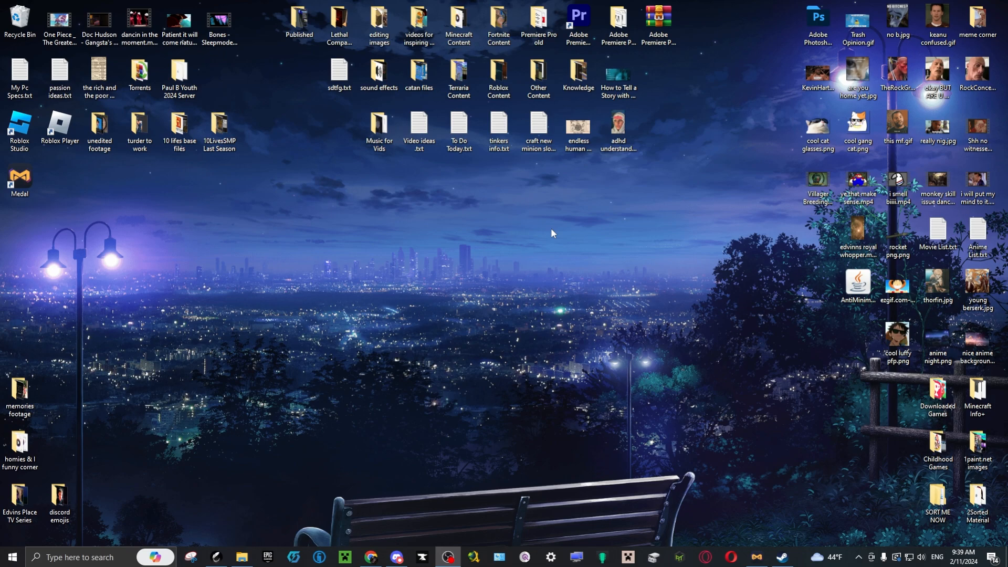